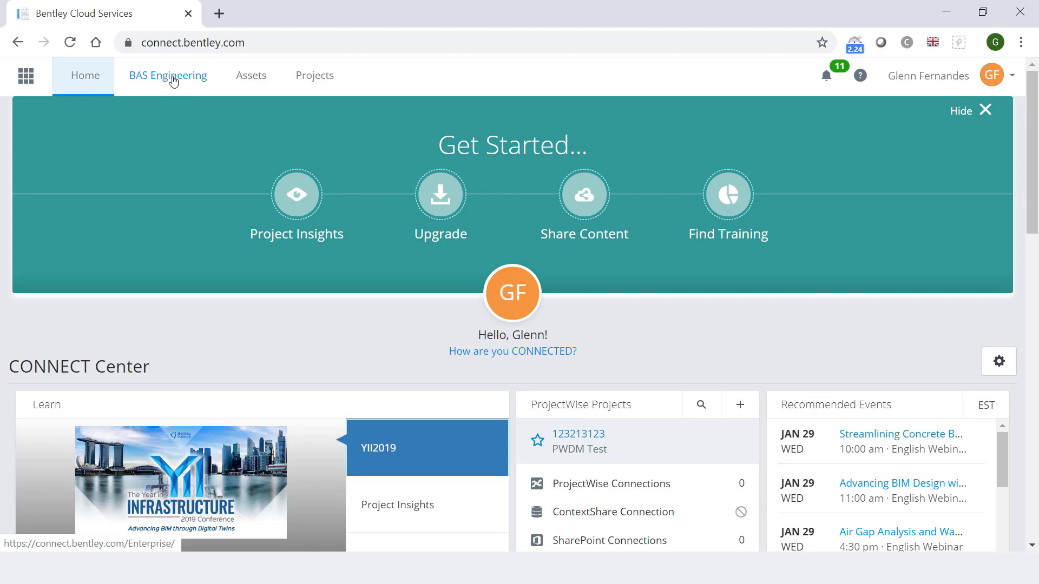
From BAS Engineering's SELECT subscription, show the Users and Groups overview of 97 registered users
left_click(168, 75)
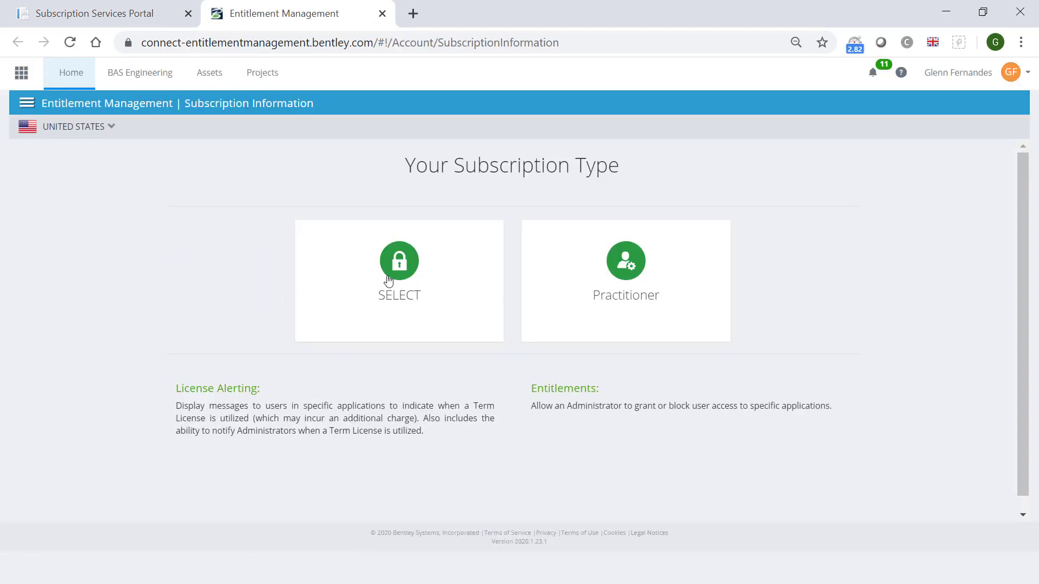
left_click(399, 261)
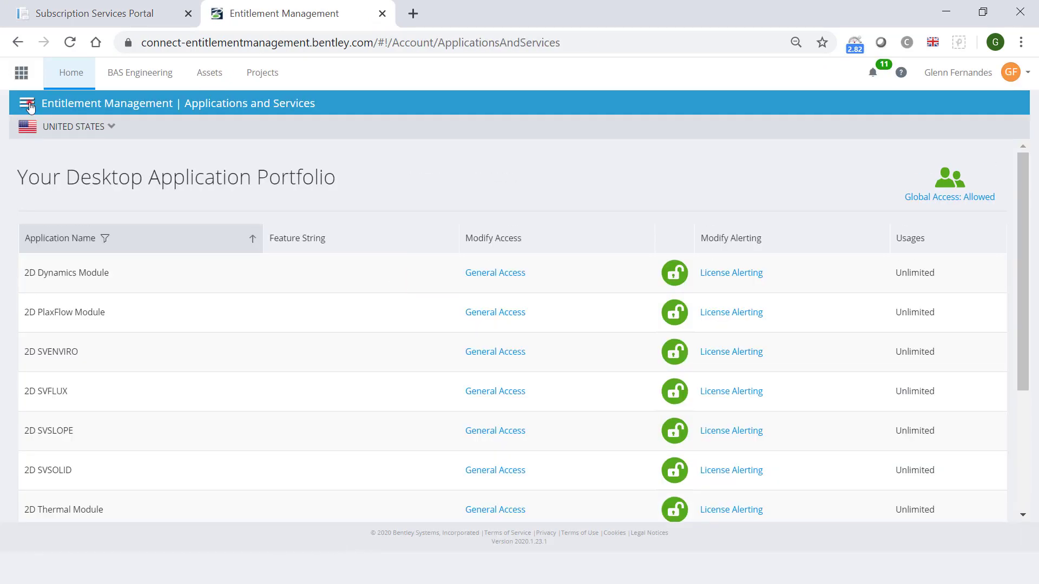
left_click(26, 106)
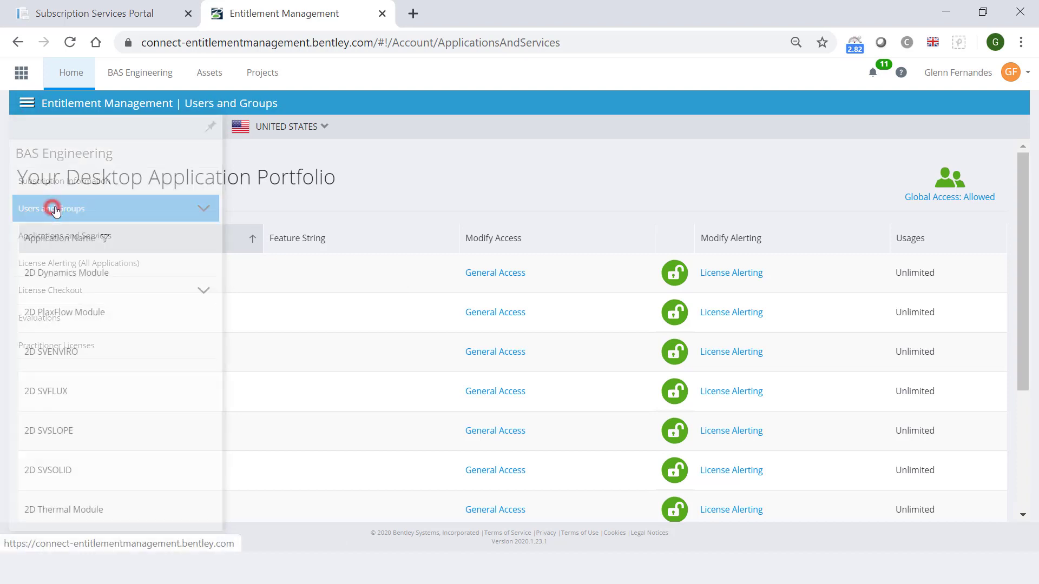
left_click(52, 208)
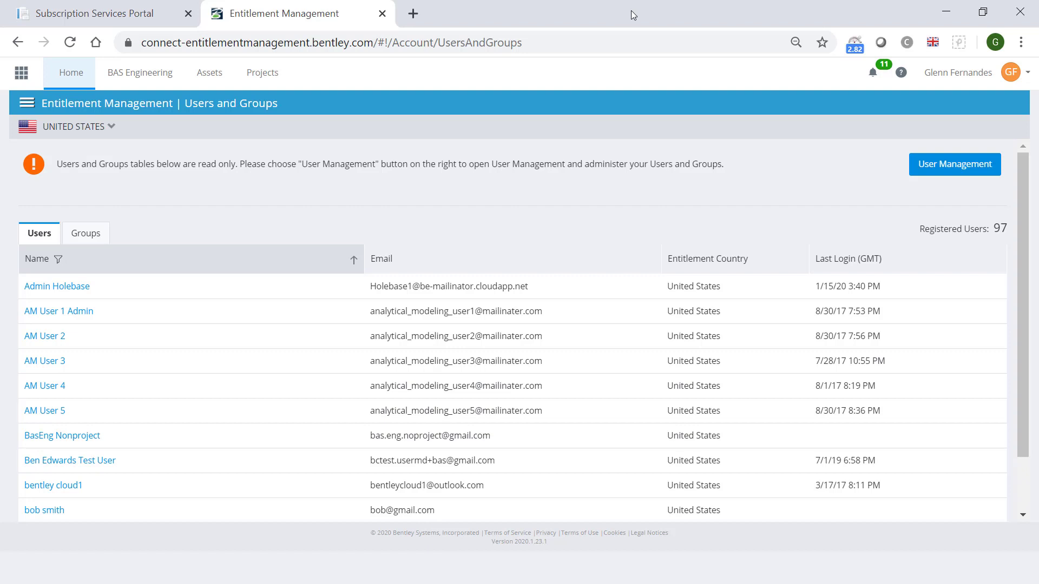
mouse_move(789, 124)
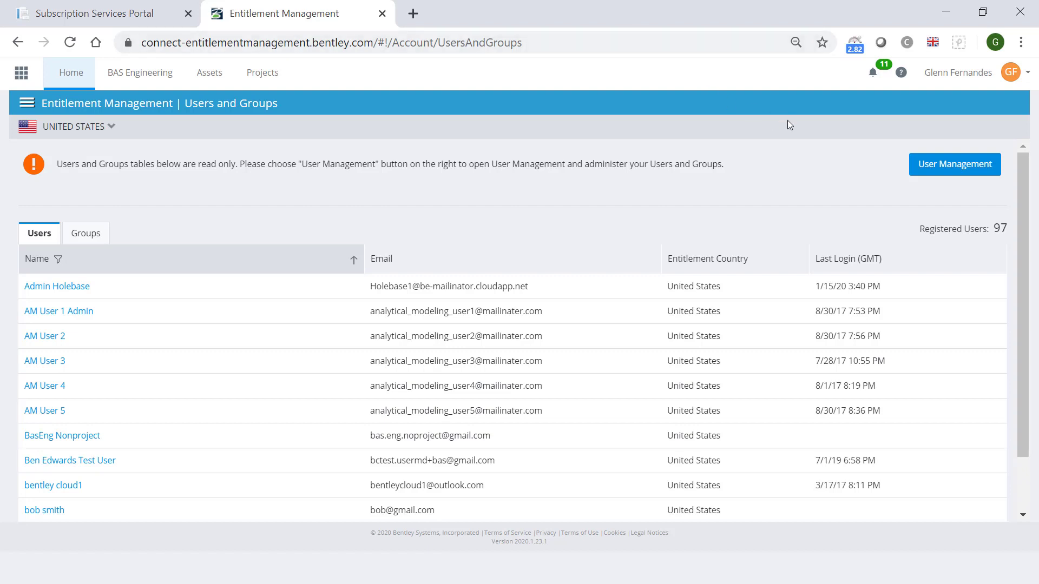
View the User Management Manage page with 102 registered users, then return to the dashboard
left_click(955, 164)
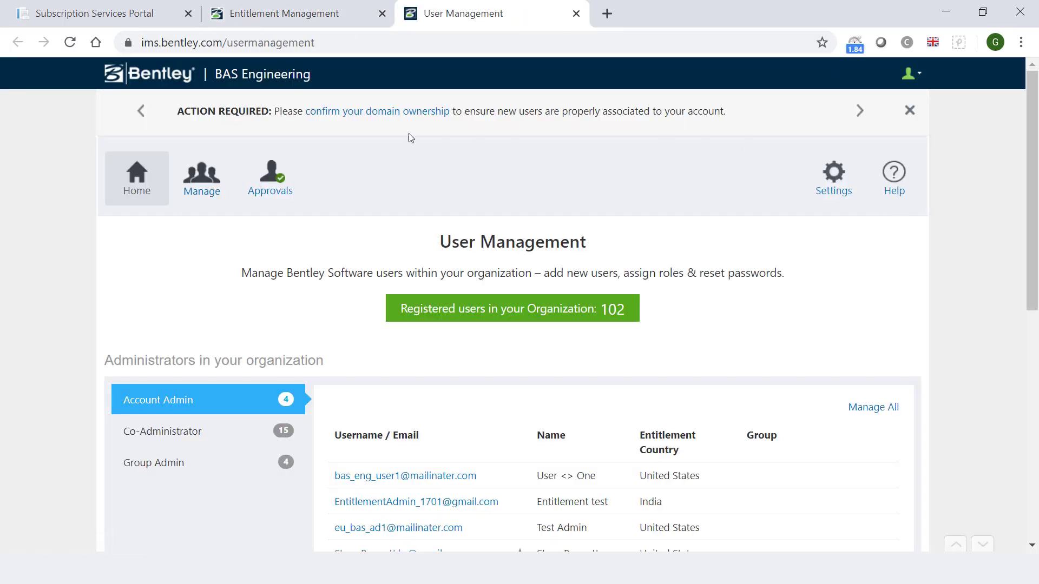
left_click(201, 177)
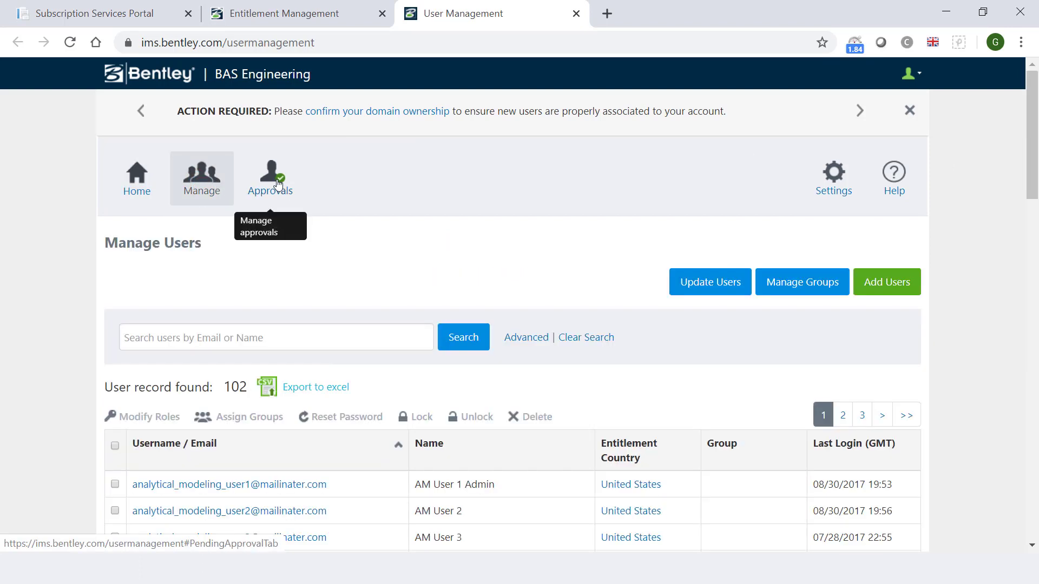
left_click(137, 177)
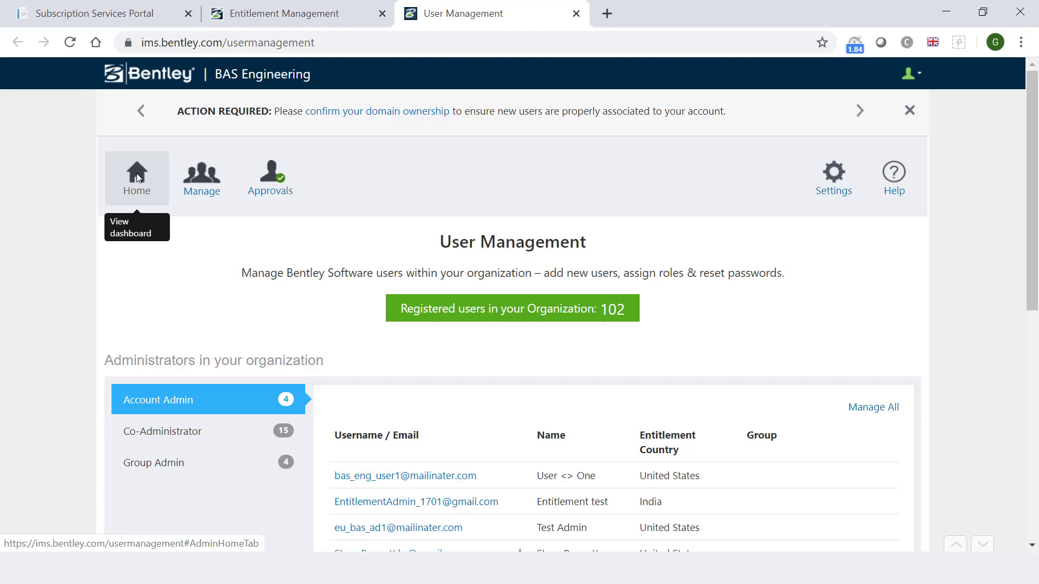
left_click(286, 13)
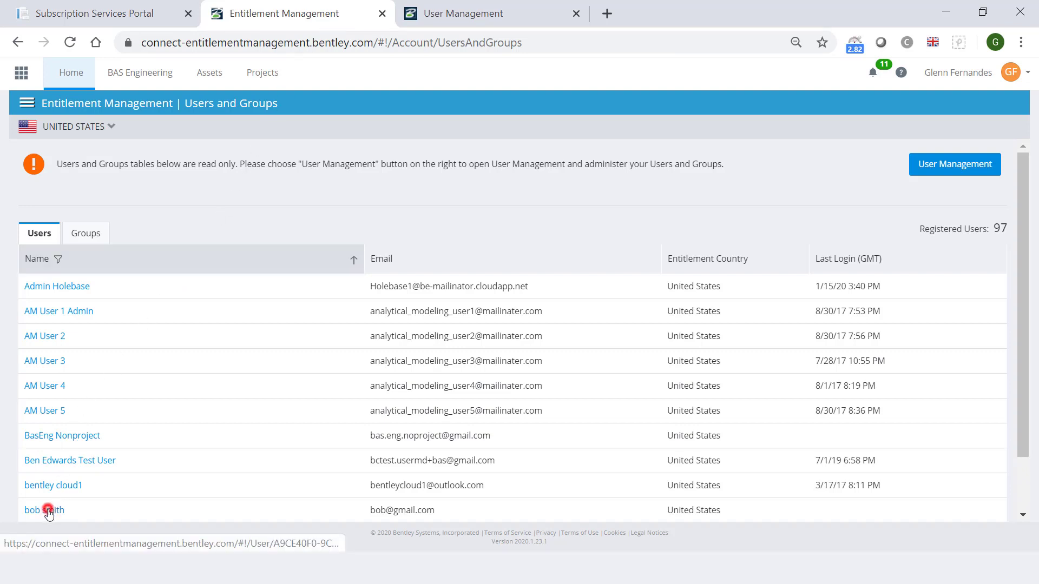
Remove the 2D Dynamics Module entitlement from Bob Smith, the last listed user
left_click(43, 510)
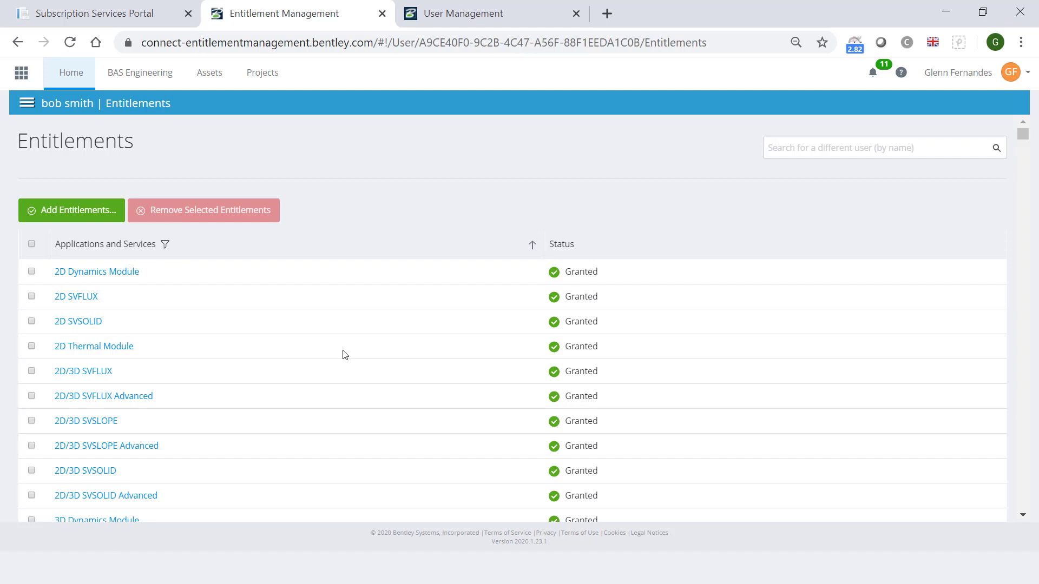
mouse_move(93, 293)
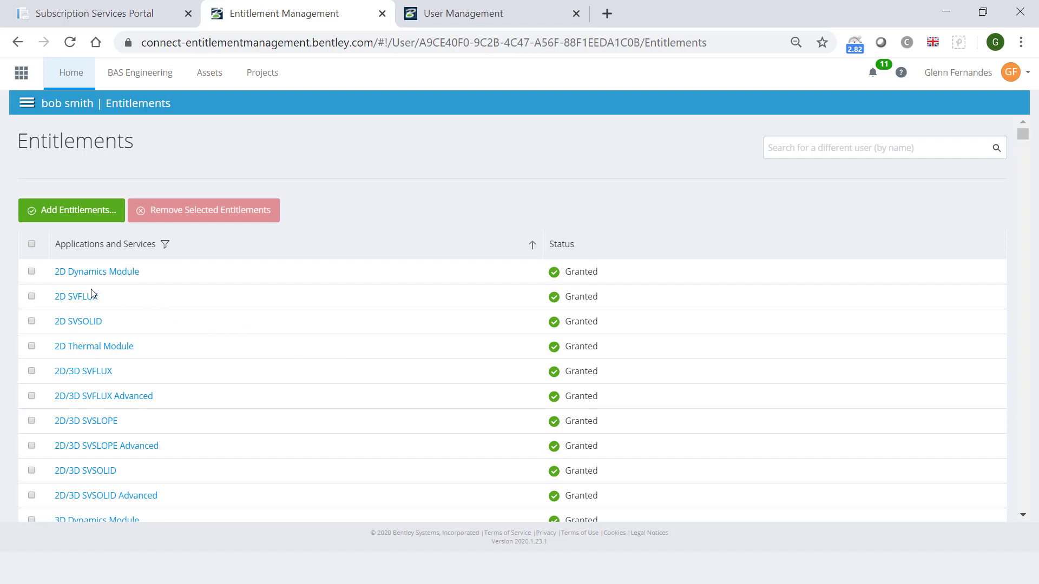
left_click(31, 272)
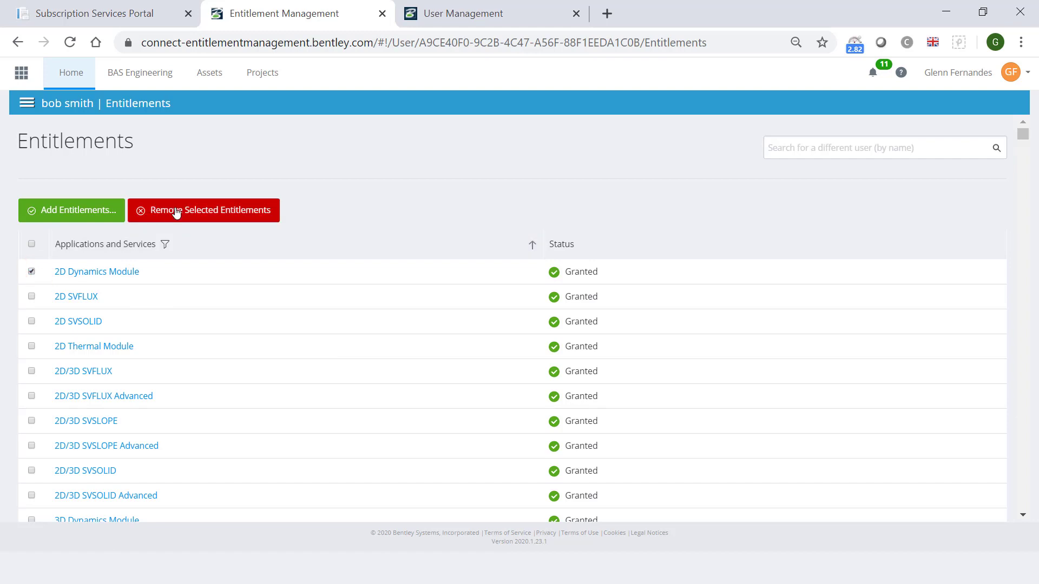
left_click(204, 210)
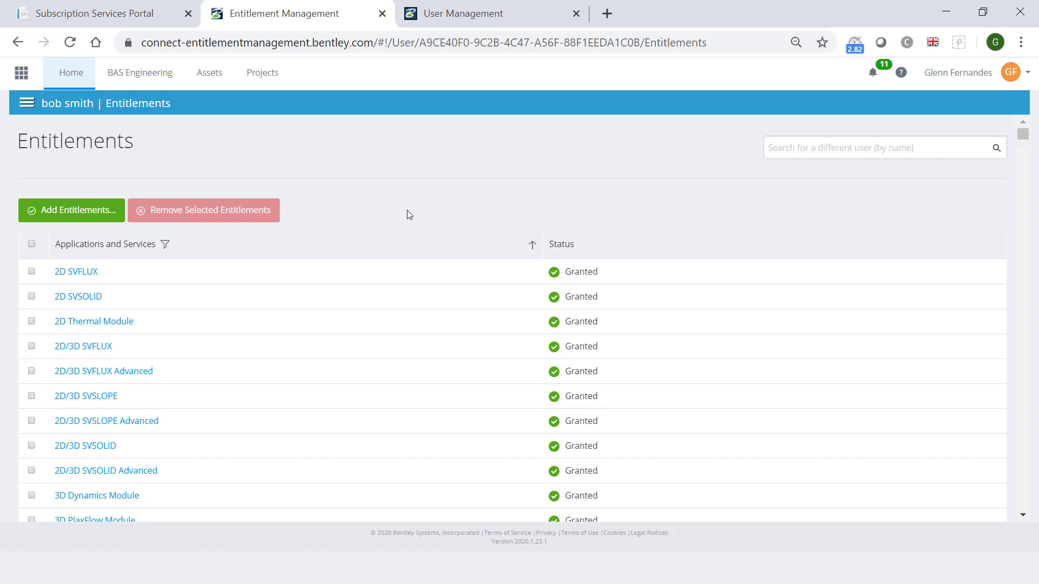
mouse_move(396, 216)
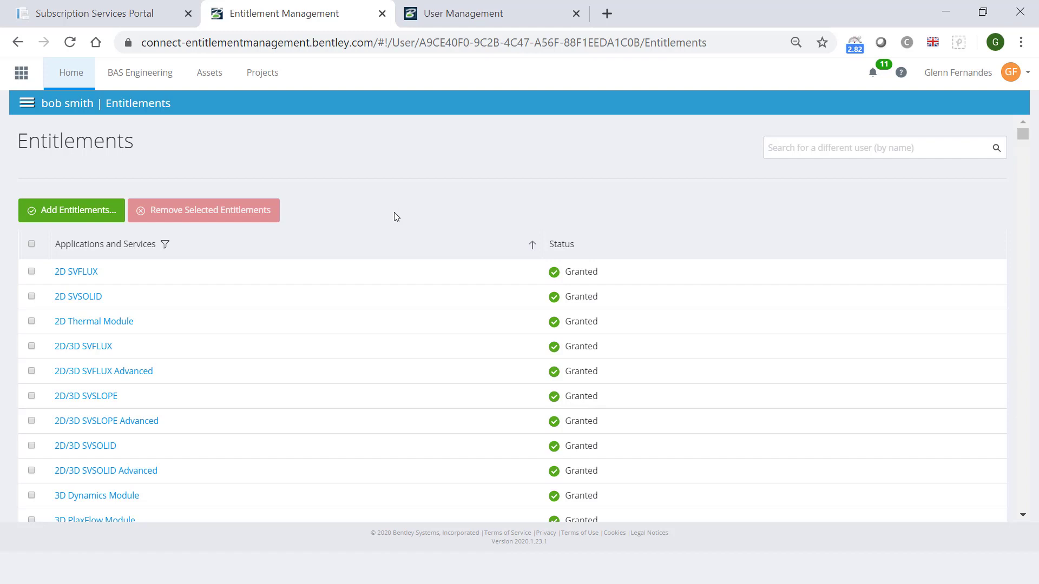
Grant Bob Smith access to 2D SVSOLID and return to the users and groups overview
left_click(71, 210)
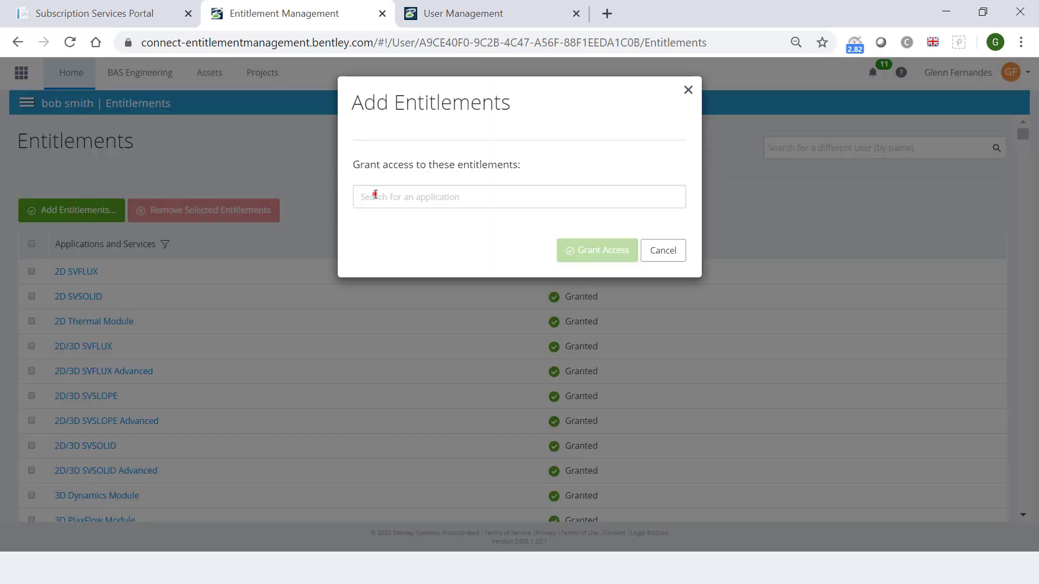
left_click(518, 196)
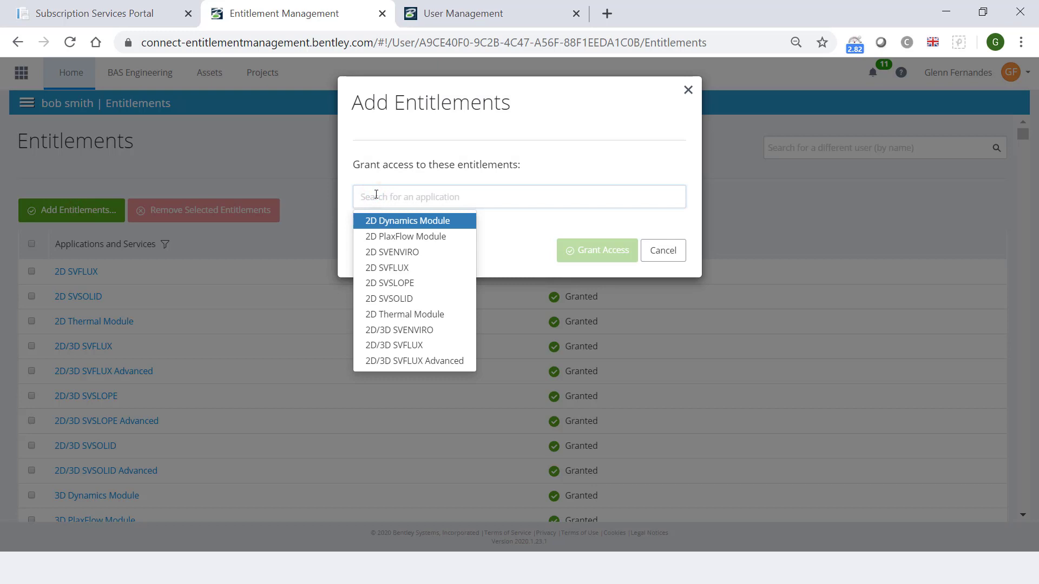
left_click(388, 299)
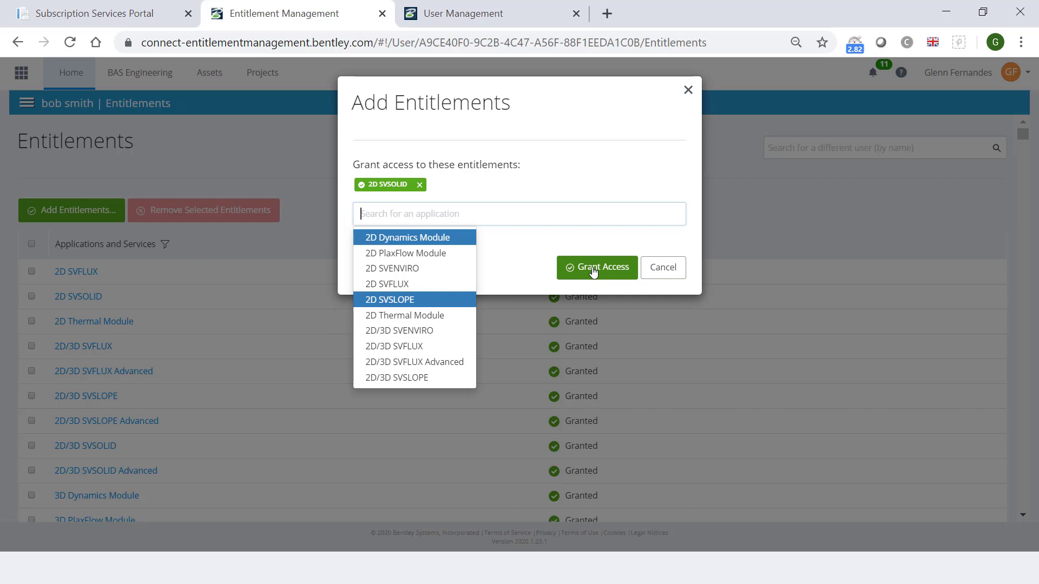
left_click(595, 268)
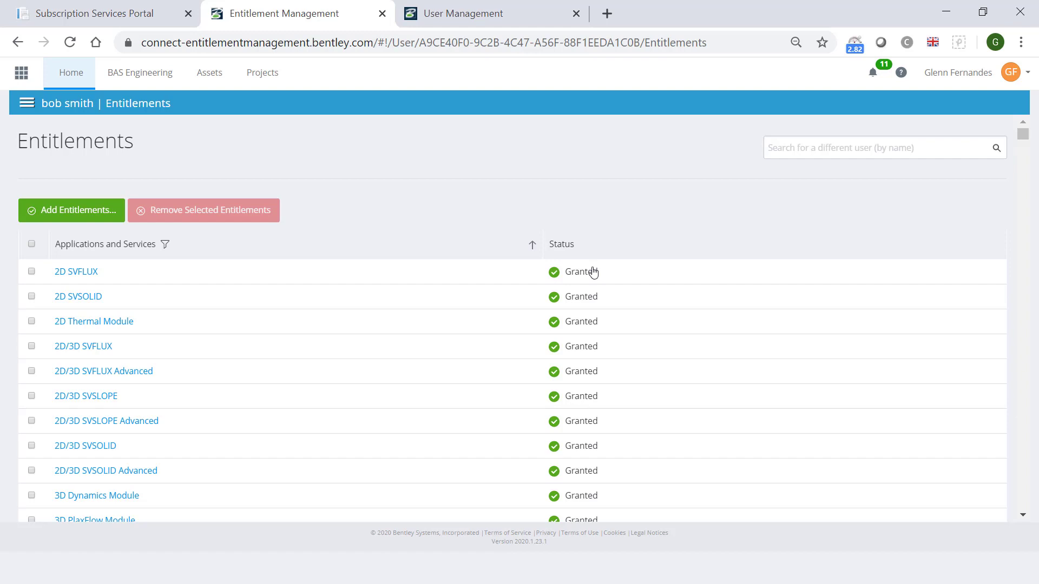
mouse_move(160, 166)
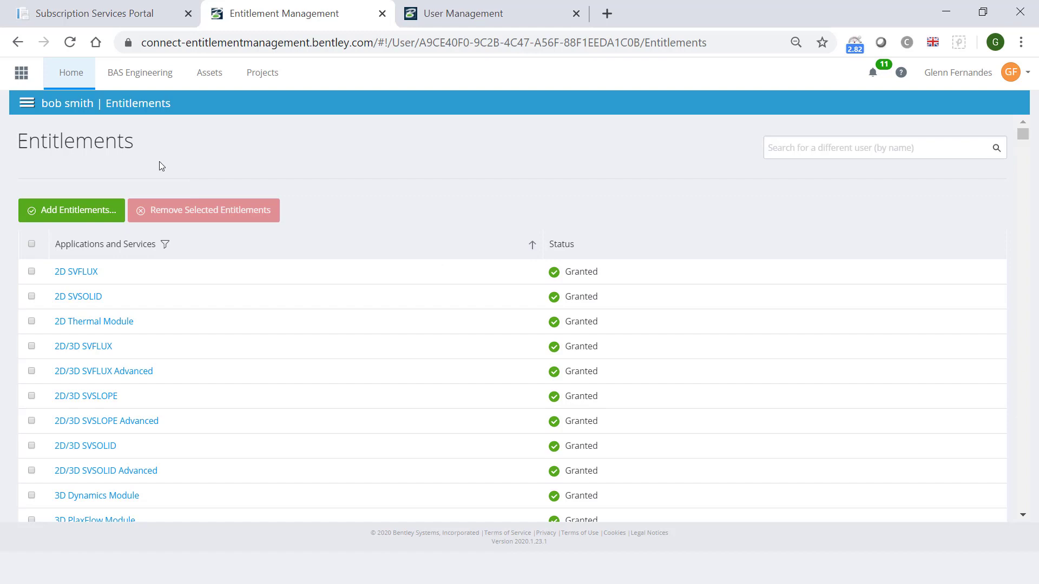
left_click(26, 103)
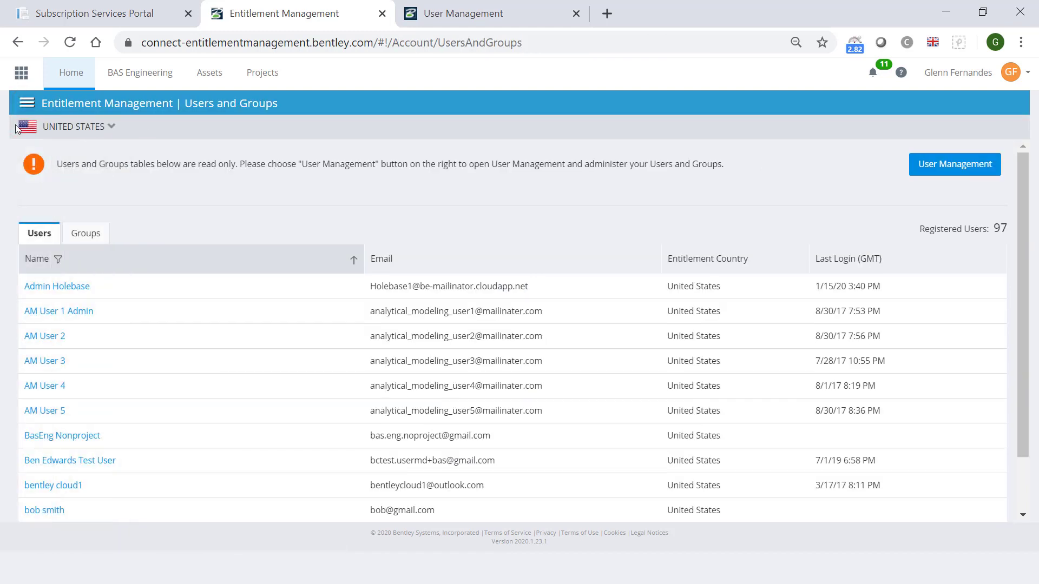
Remove 2D Thermal Module from the Denver Office group's entitlements
left_click(85, 233)
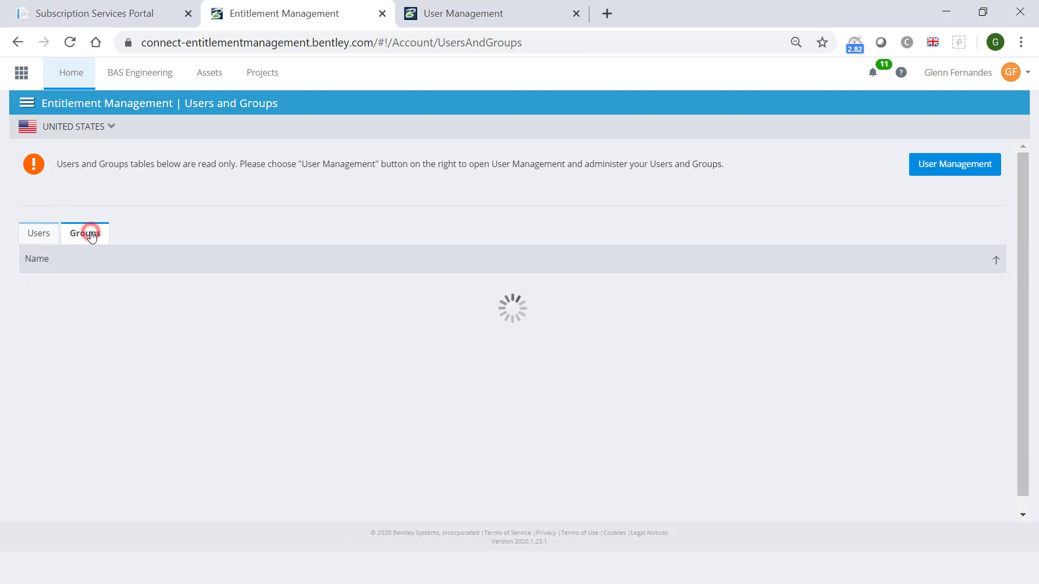
left_click(85, 232)
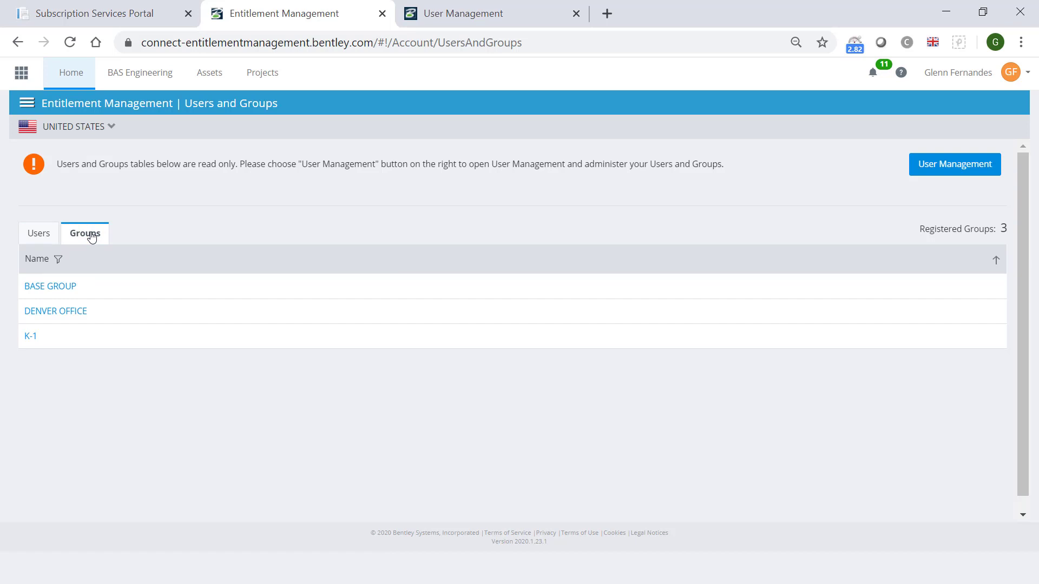
left_click(55, 311)
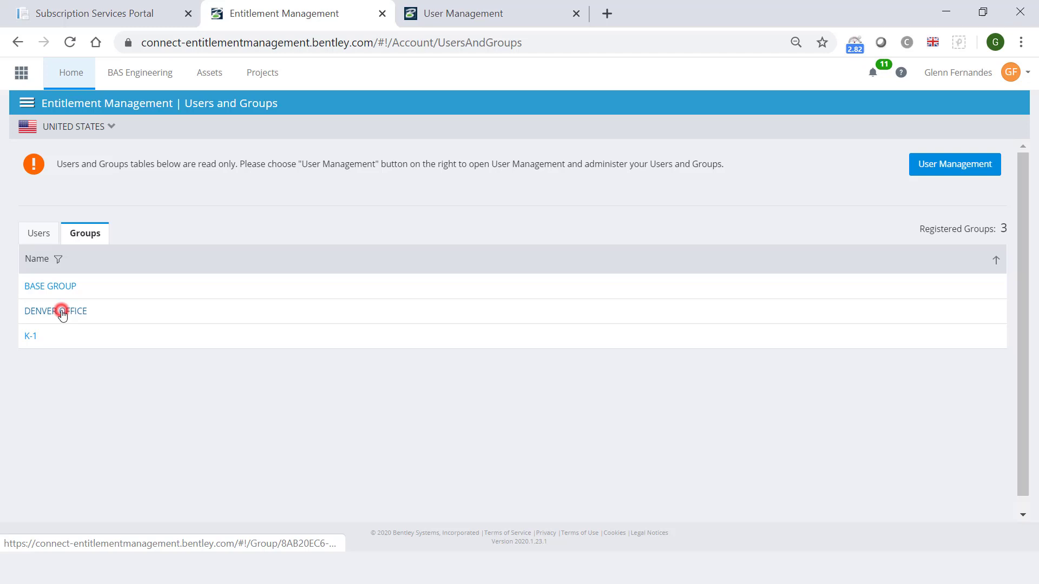
left_click(55, 311)
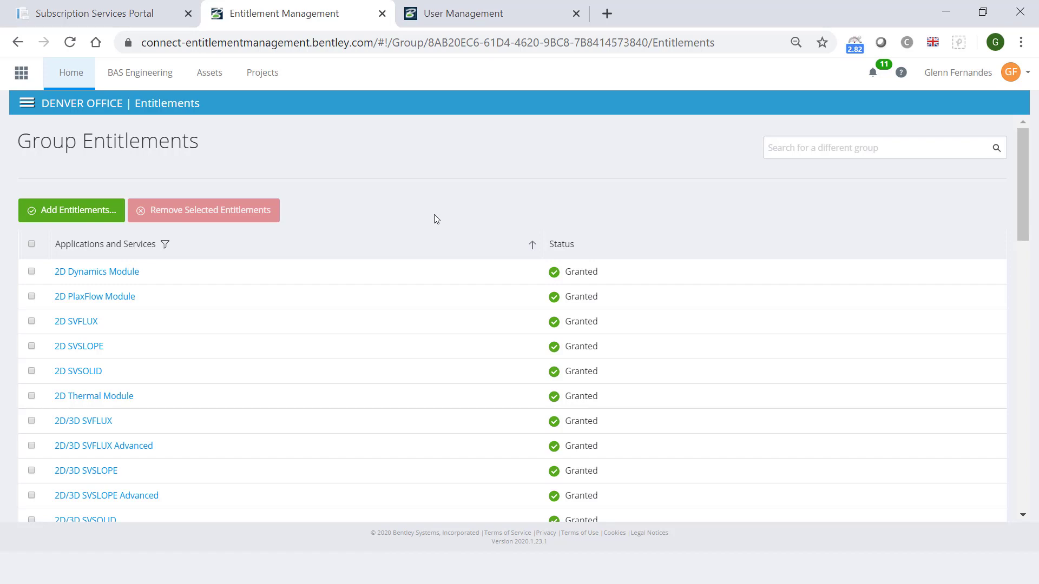
left_click(32, 396)
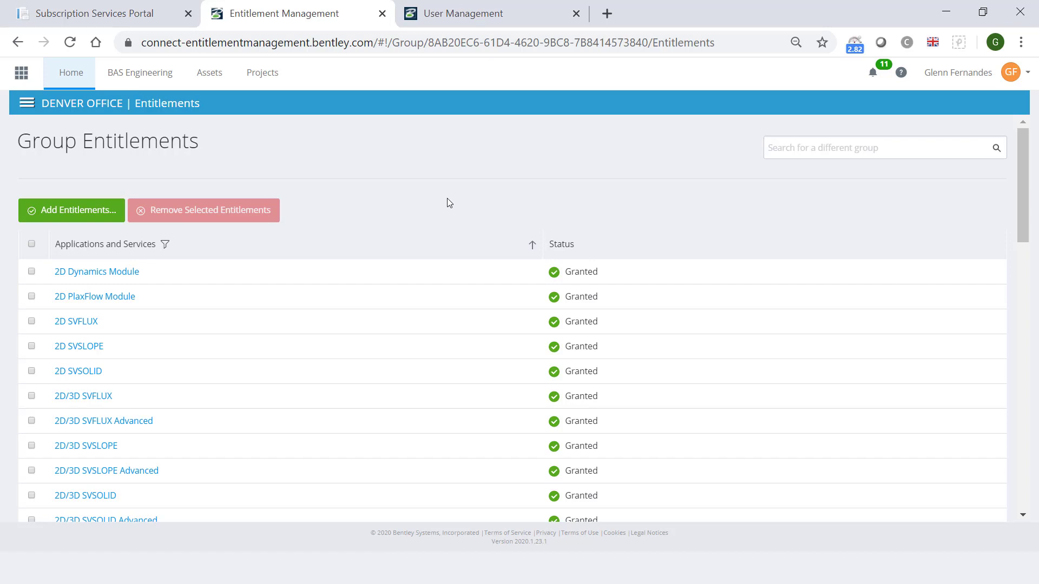
left_click(72, 210)
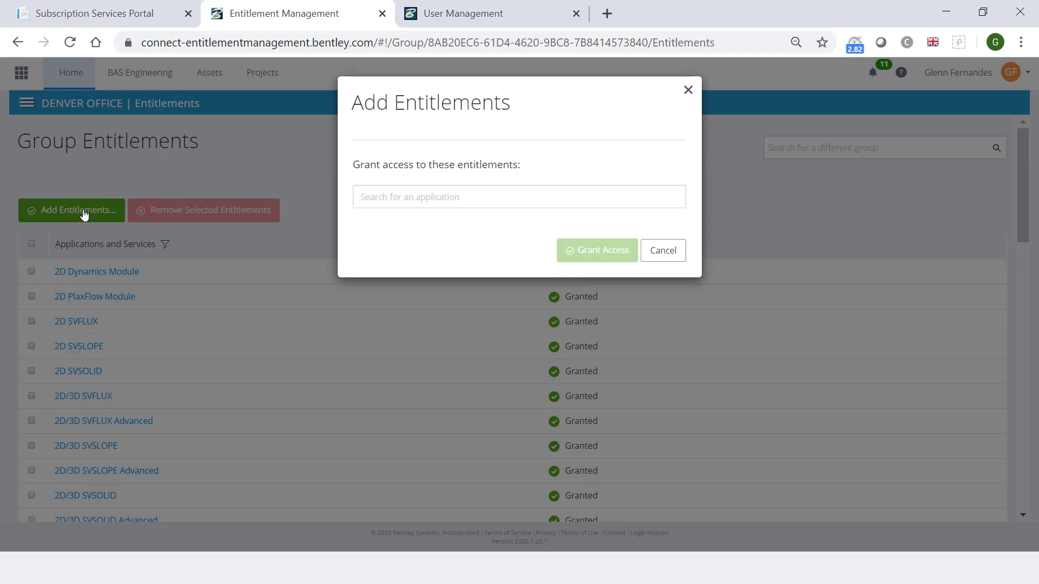
Search the grantable applications for 'mic' and browse the matches for the group
left_click(518, 196)
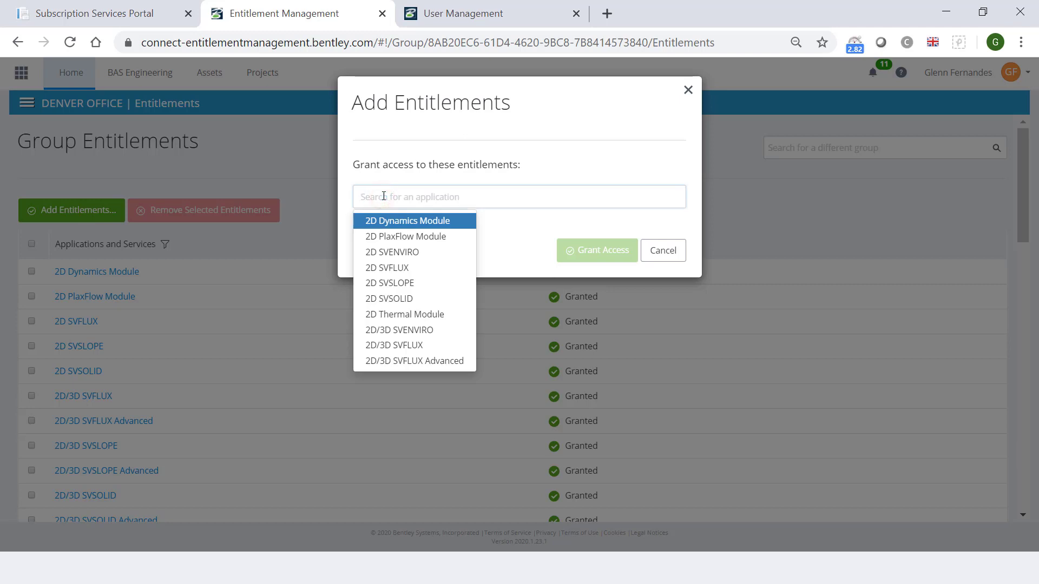
type("mic")
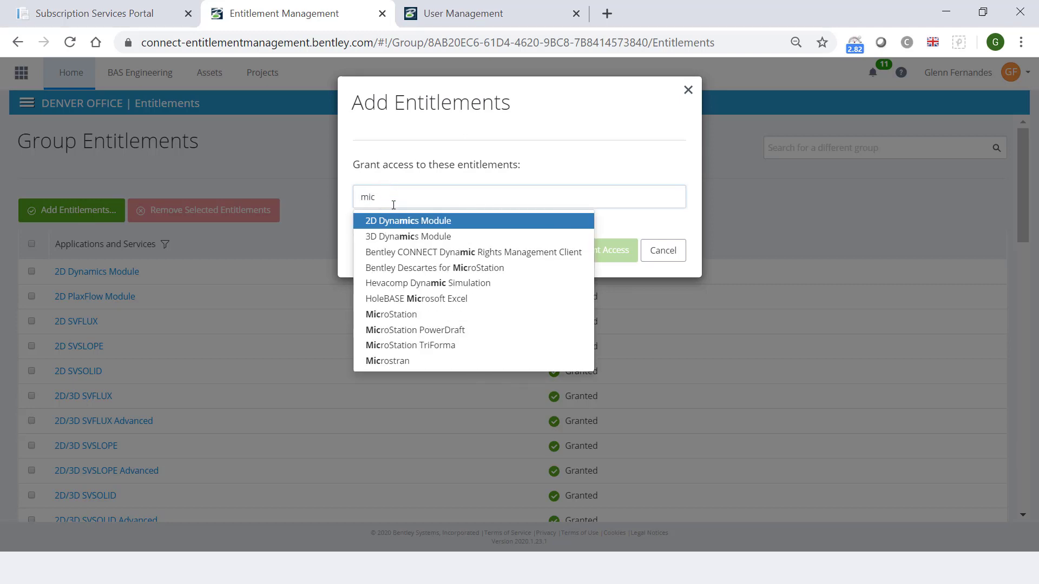
left_click(408, 237)
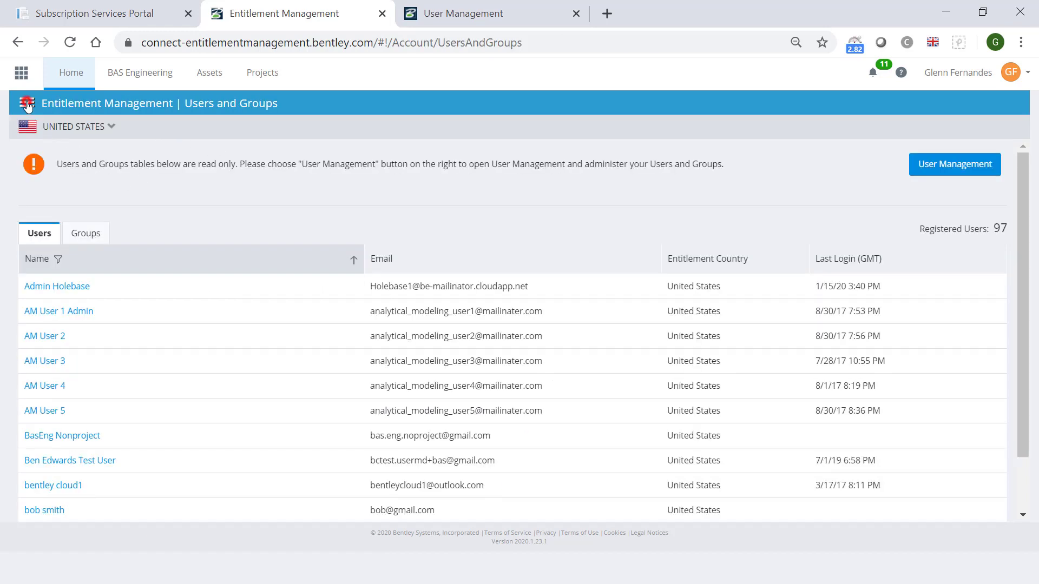
Set United States as the default entitlement country on the Entitlement Country page
left_click(26, 103)
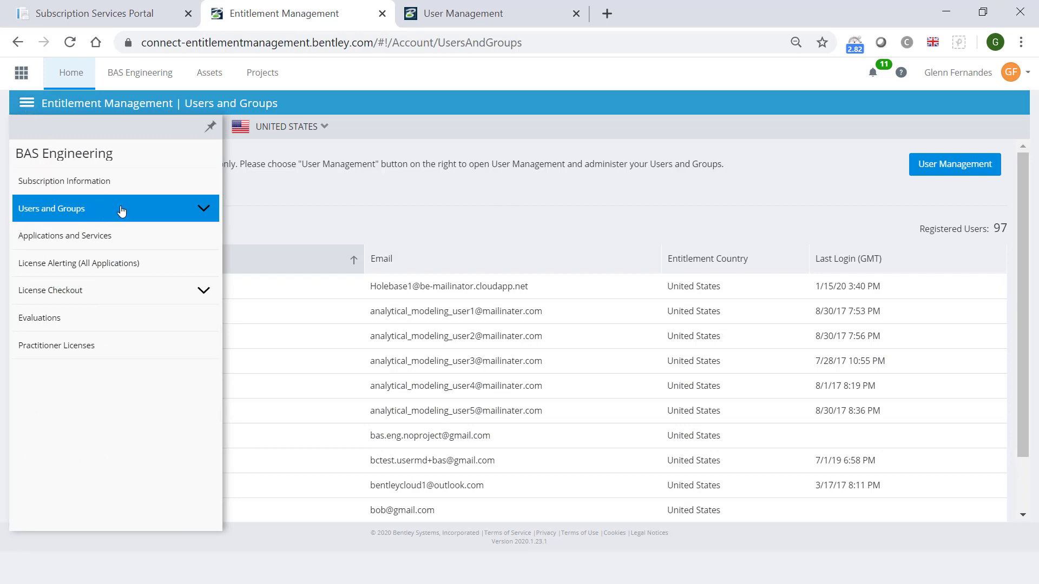
left_click(50, 208)
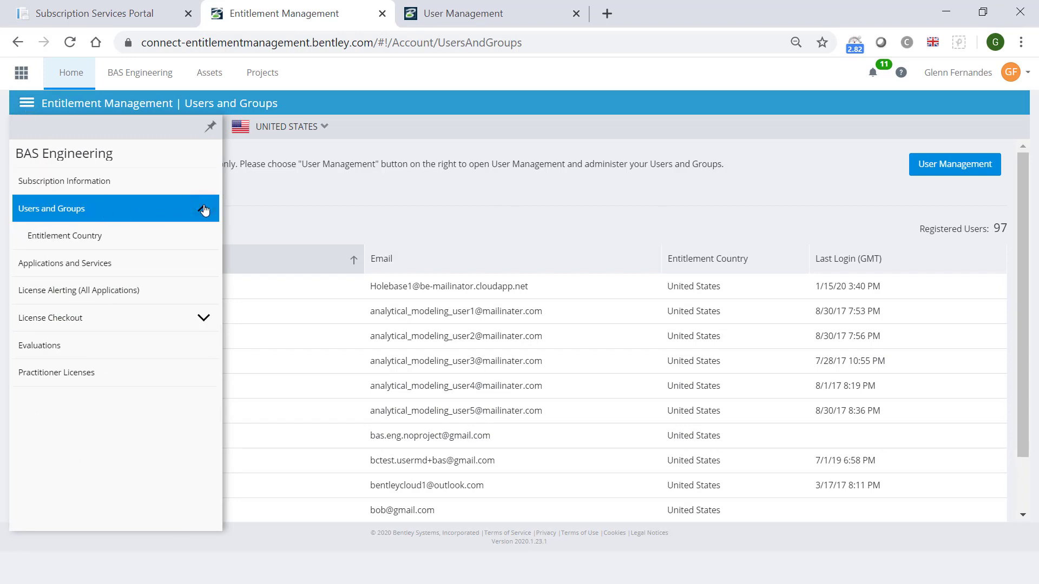
left_click(64, 235)
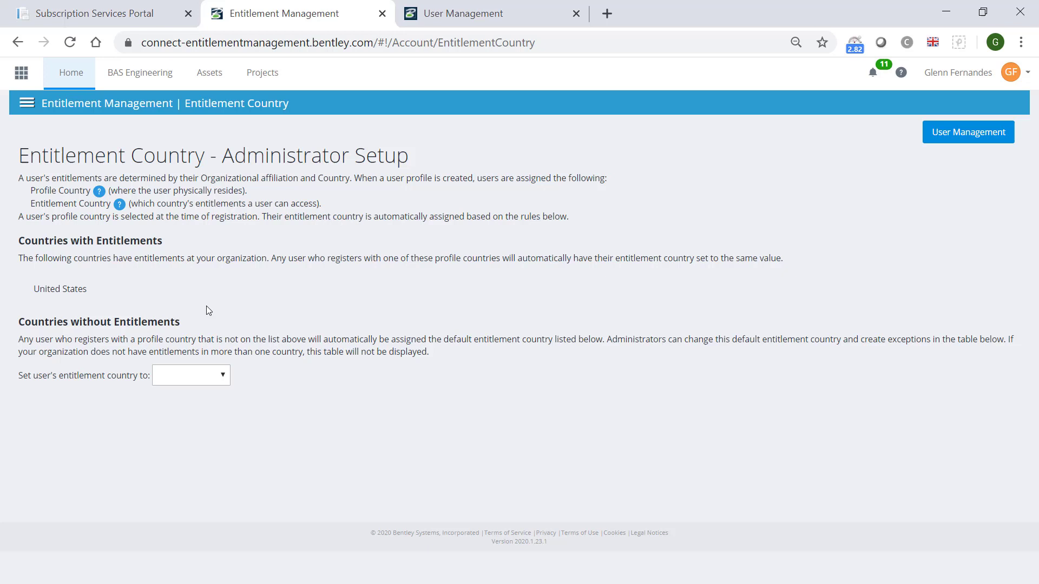
left_click(190, 376)
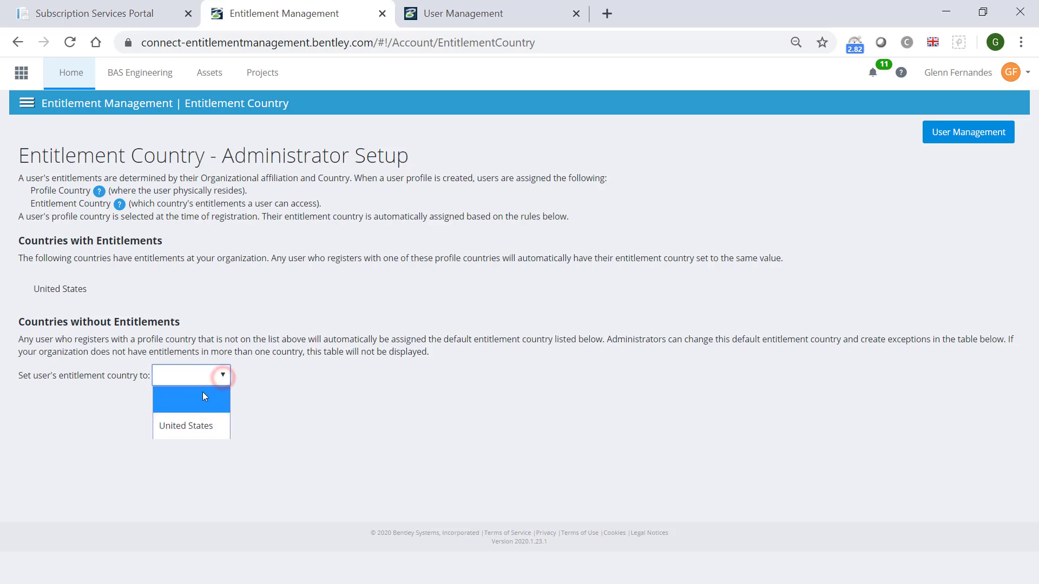
left_click(186, 425)
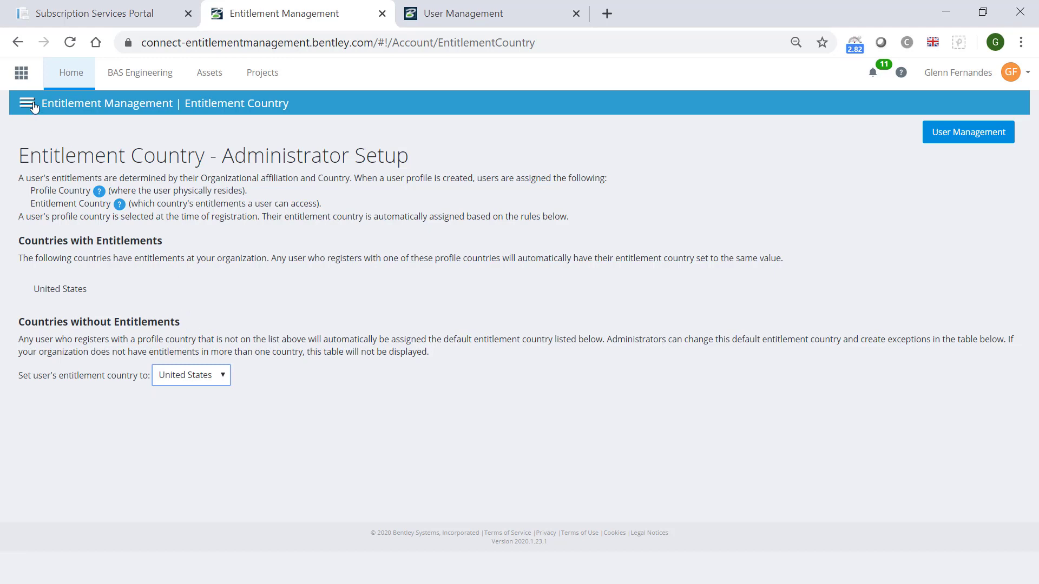
View 2D Dynamics Module's General Access page from Applications and Services, then go back to the portfolio
left_click(27, 104)
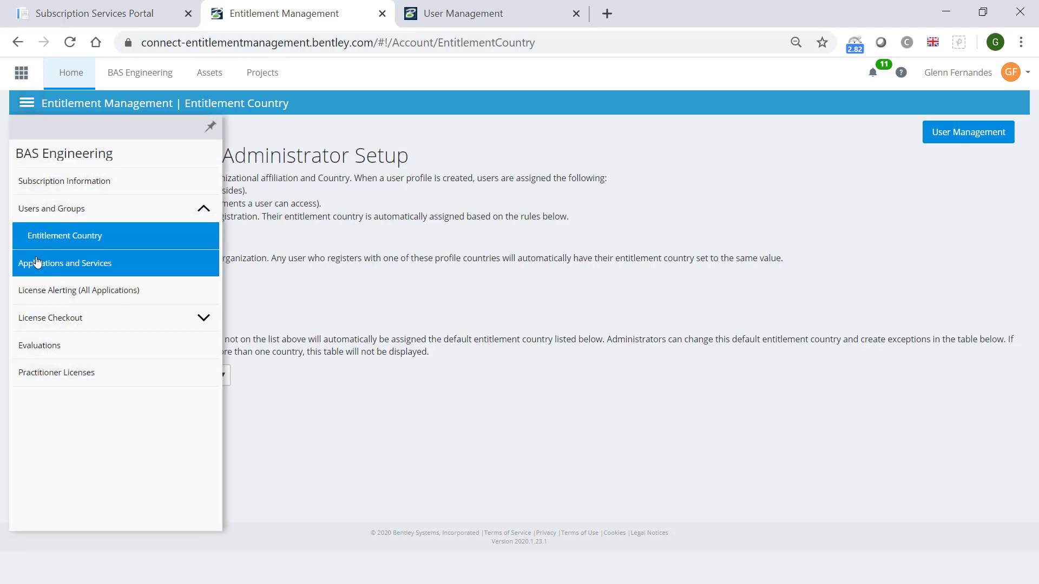
left_click(65, 263)
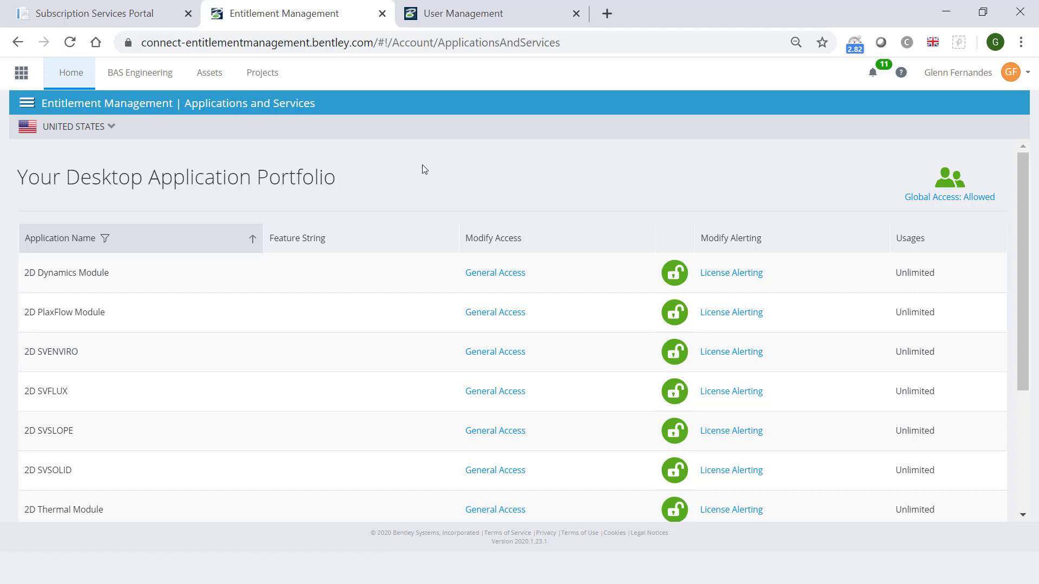
mouse_move(517, 265)
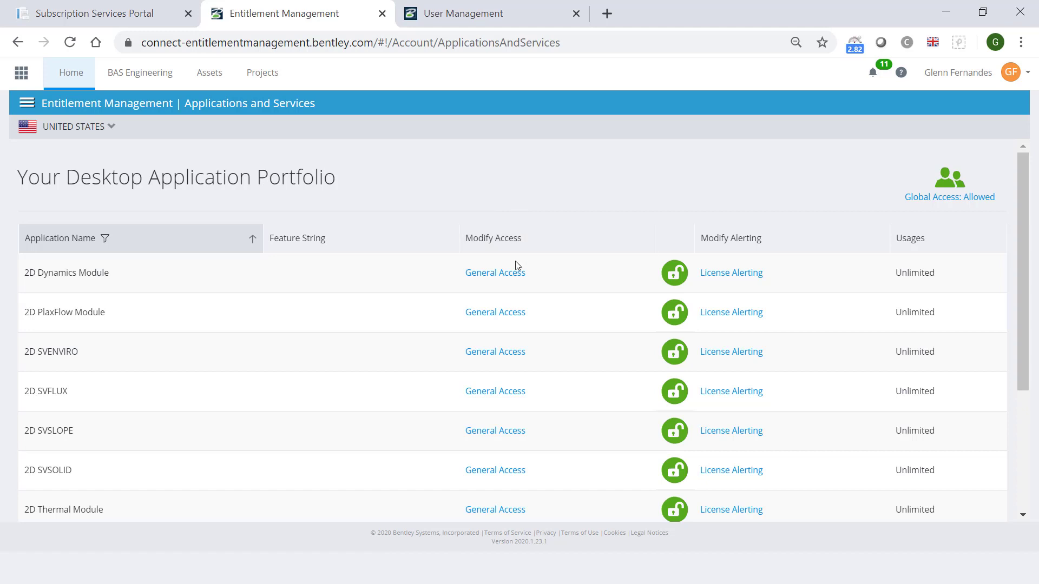
left_click(495, 272)
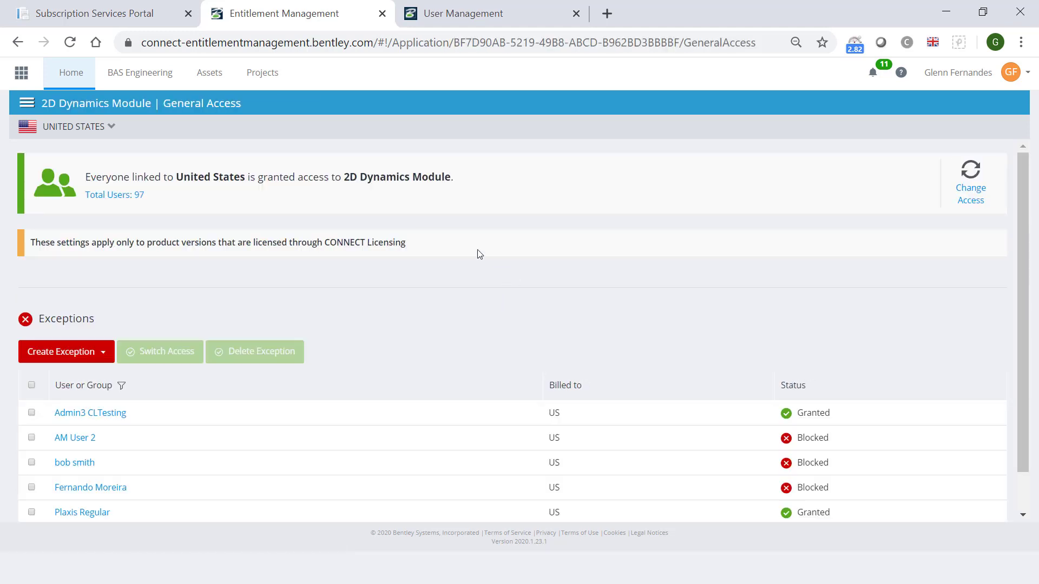
left_click(17, 42)
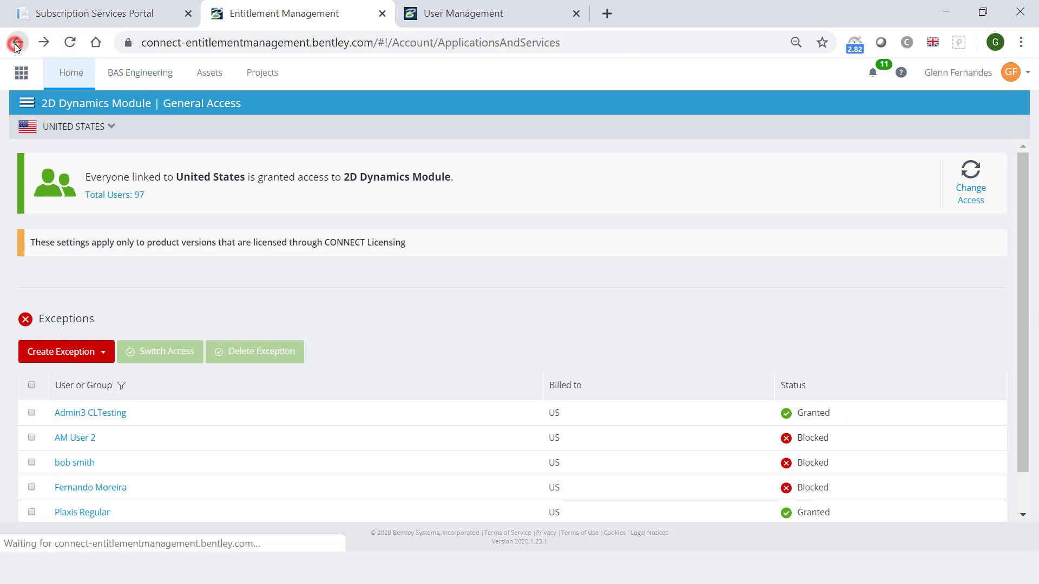
left_click(19, 42)
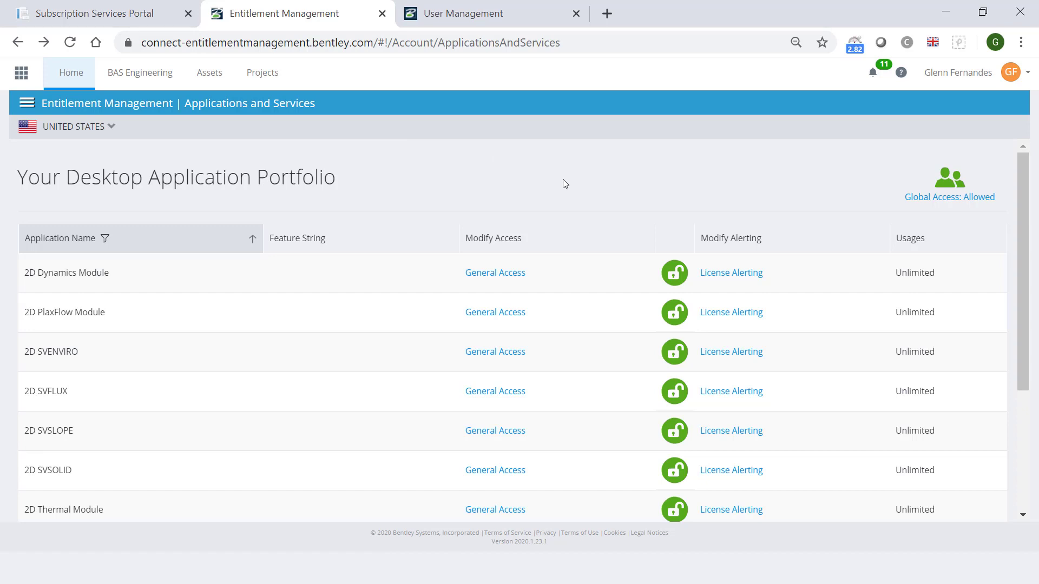
mouse_move(662, 247)
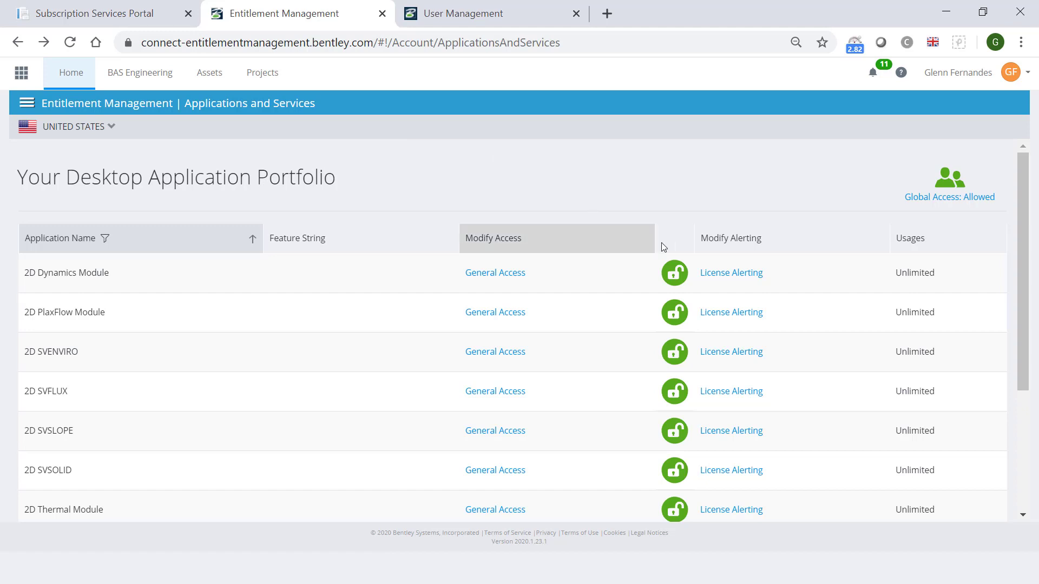
Show the License Alerting settings for 2D Dynamics Module
left_click(730, 273)
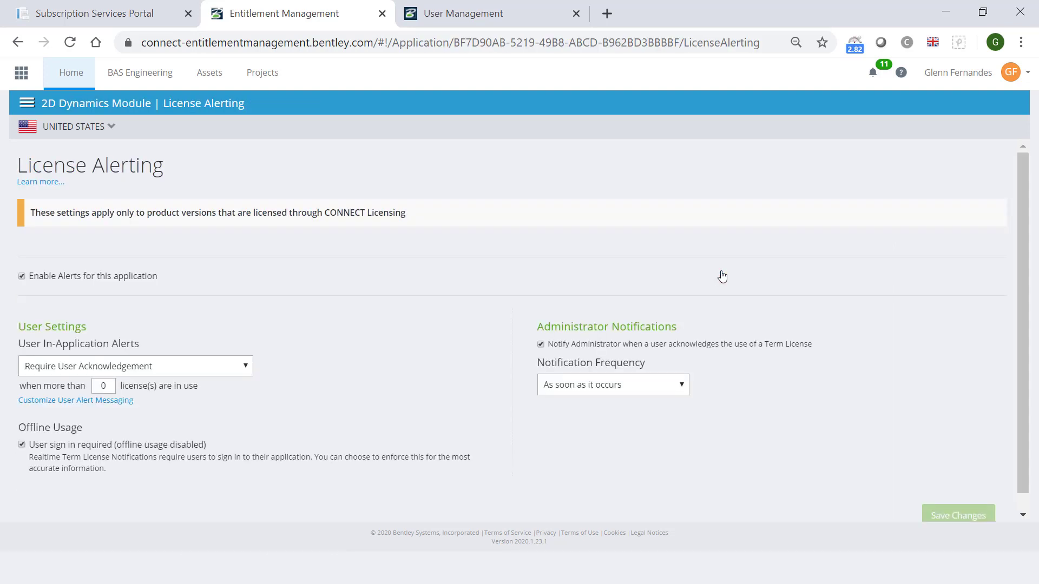
mouse_move(580, 221)
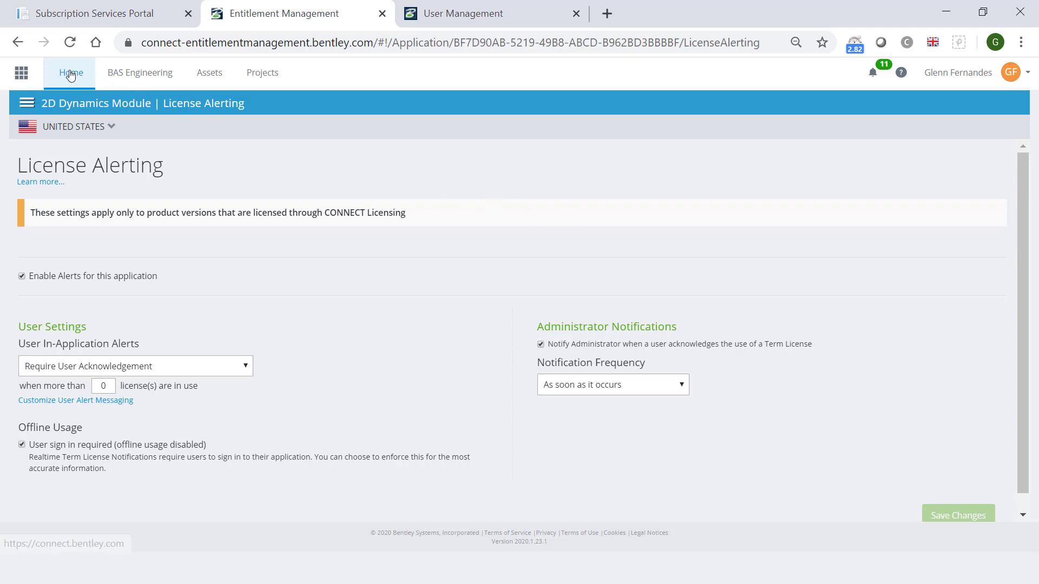
Return to the CONNECT Center home page and scroll to My Services
left_click(70, 72)
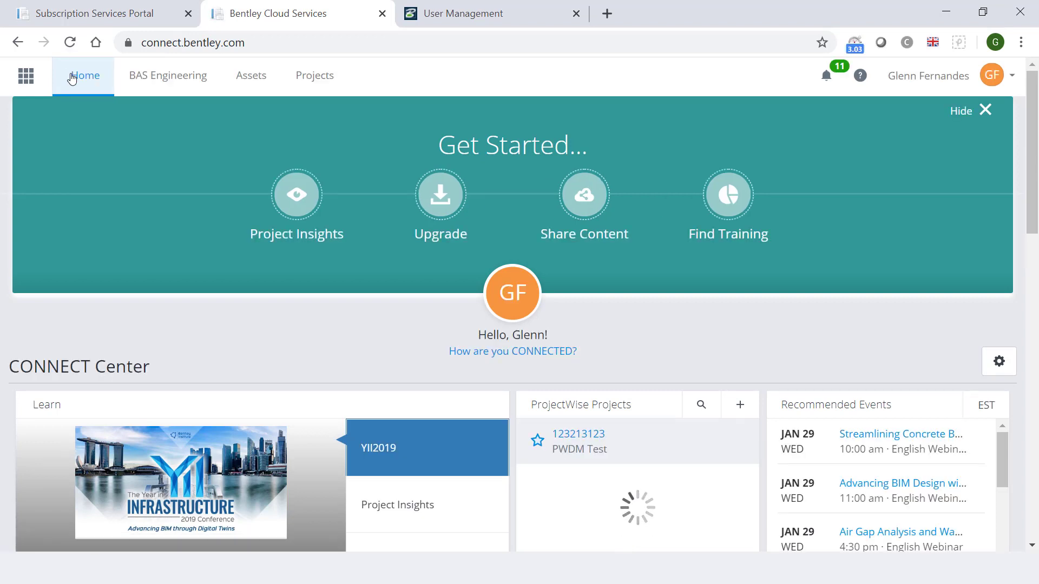
mouse_move(297, 194)
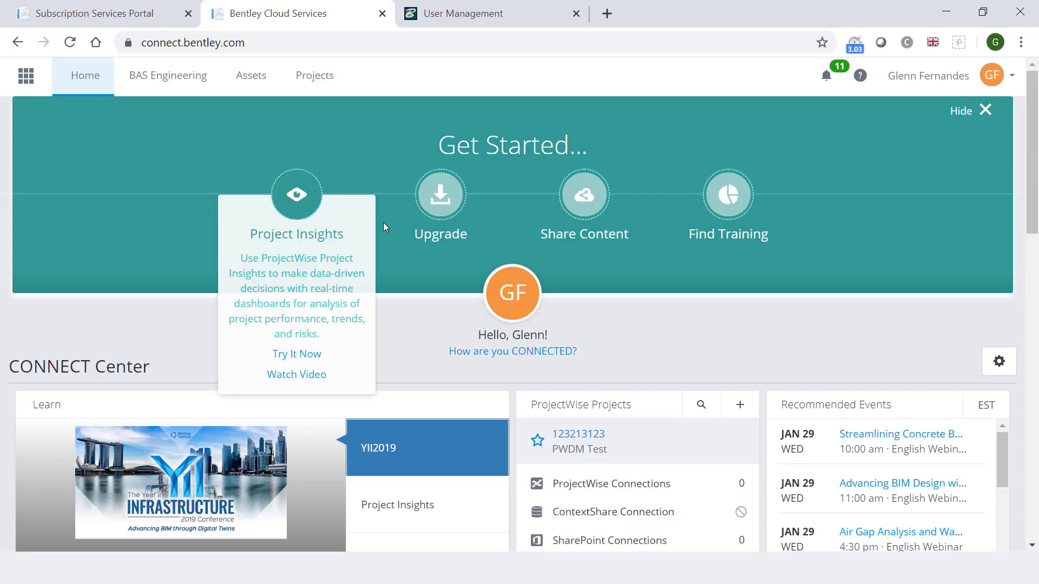
scroll("down", 3)
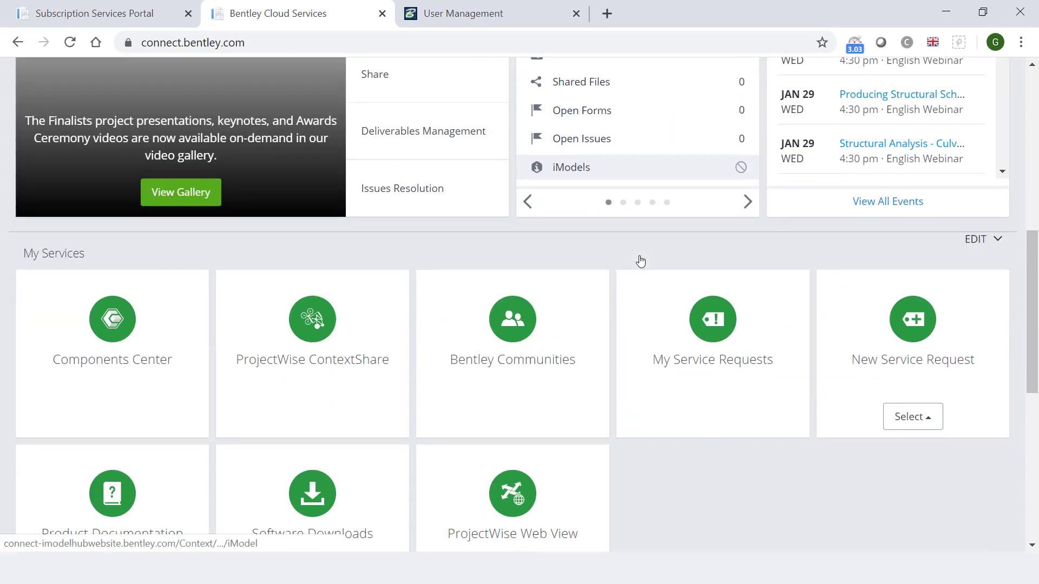